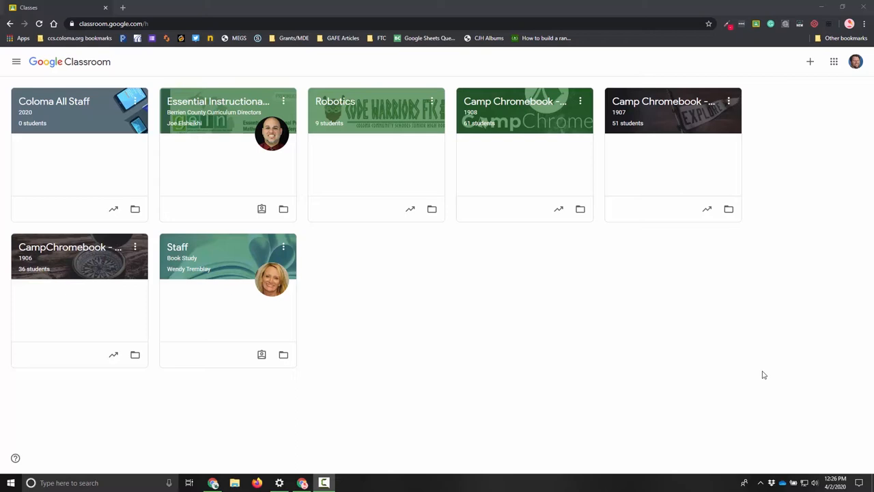
{"action": "mouse_move", "coordinate": [770, 332]}
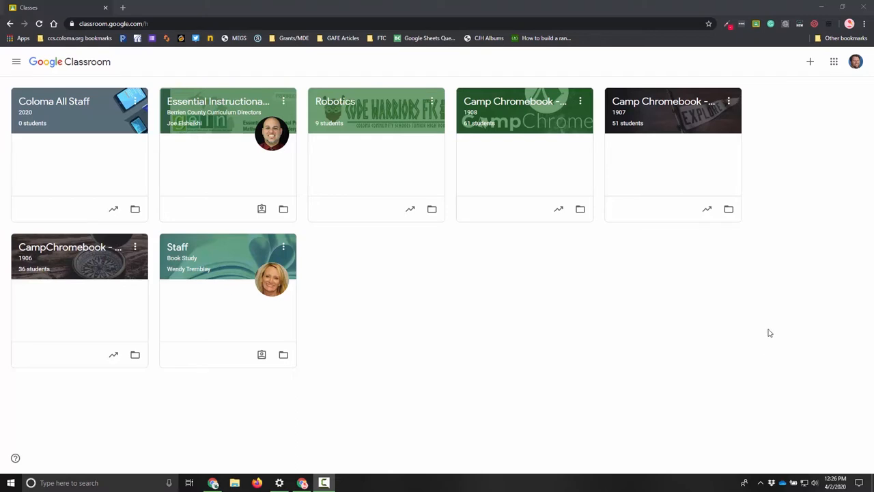
{"action": "mouse_move", "coordinate": [809, 61]}
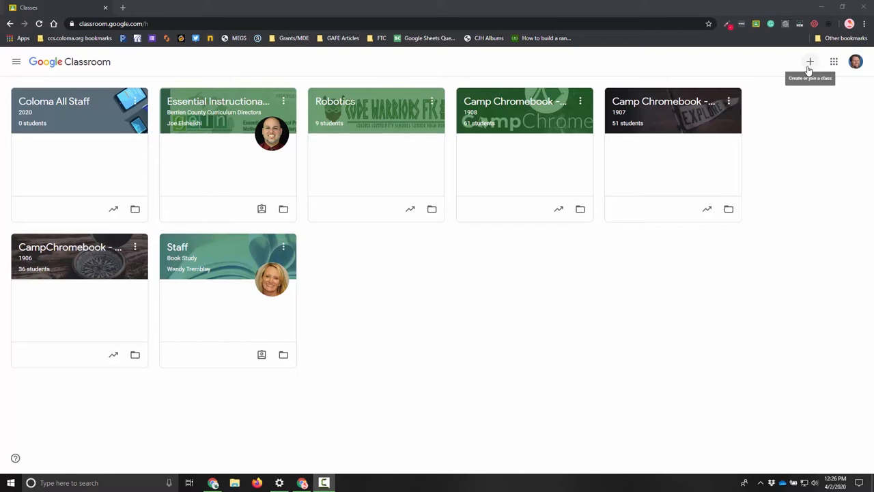
- Create a new Google Classroom class with the name 'Test'
{"action": "left_click", "coordinate": [810, 62]}
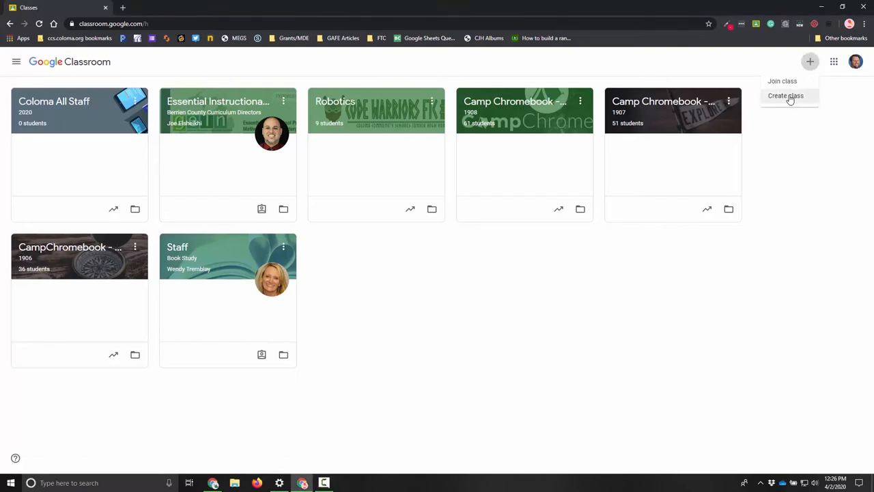
{"action": "left_click", "coordinate": [785, 96]}
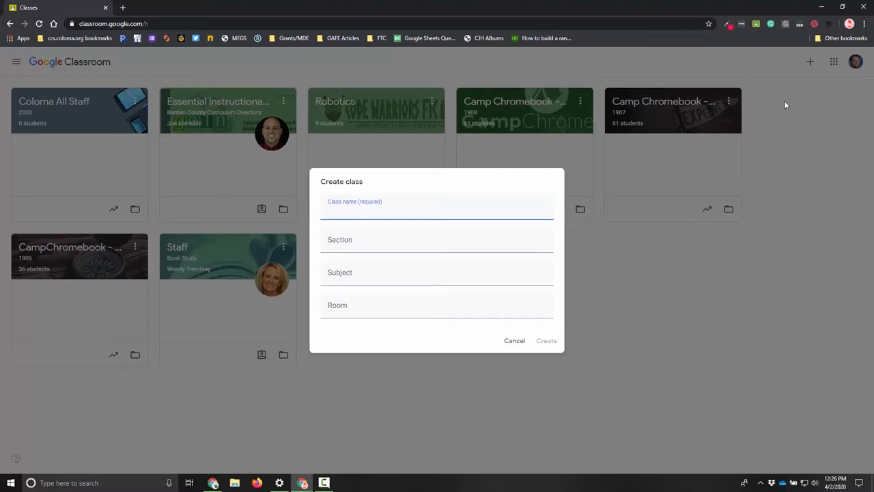
{"action": "type", "text": "Test"}
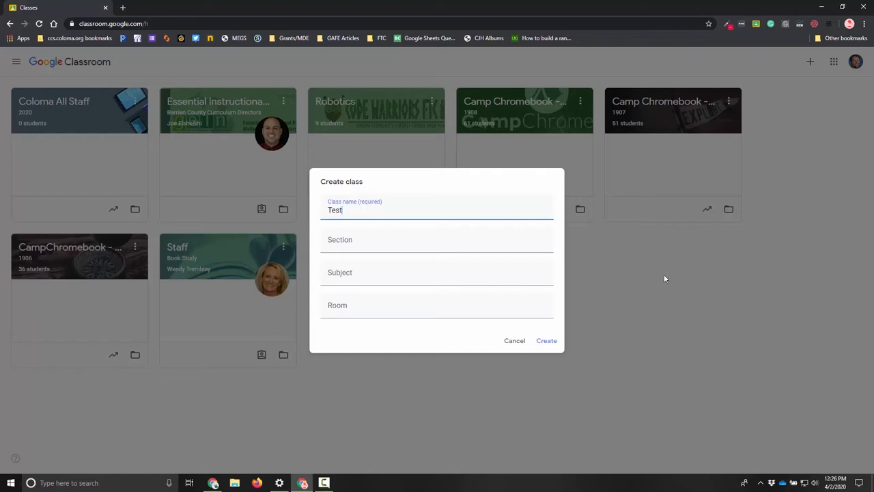
{"action": "mouse_move", "coordinate": [546, 340]}
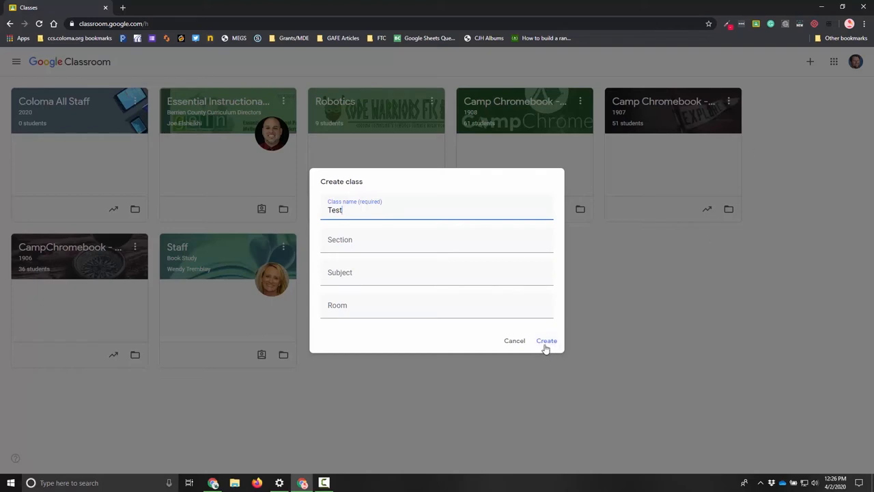
{"action": "left_click", "coordinate": [546, 340]}
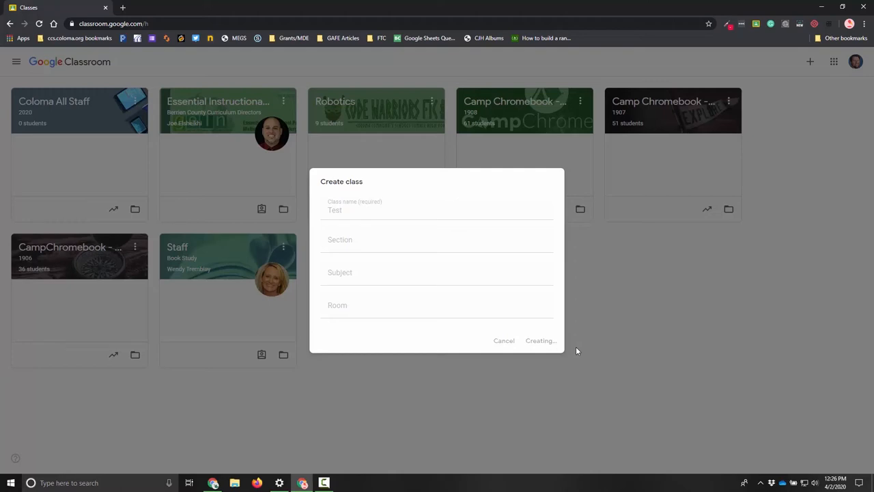
{"action": "left_click", "coordinate": [541, 340]}
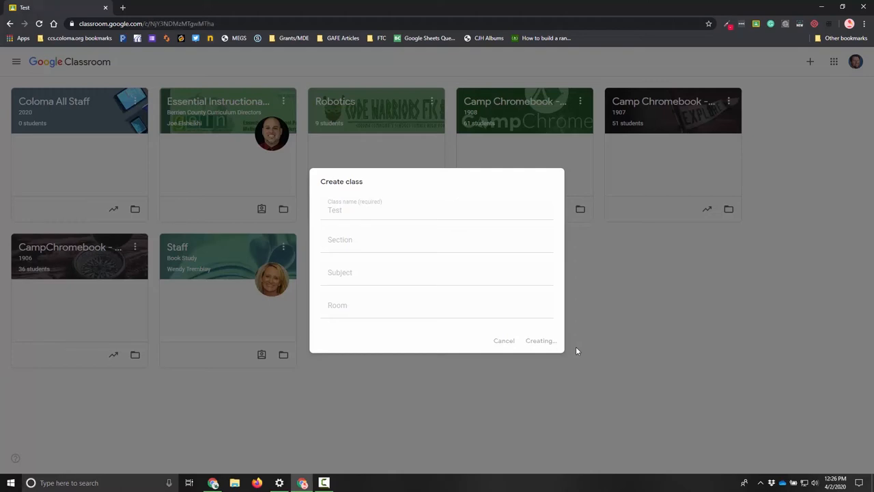
- Wait for the Test class page to load, then go to its People tab
{"action": "left_click", "coordinate": [540, 340]}
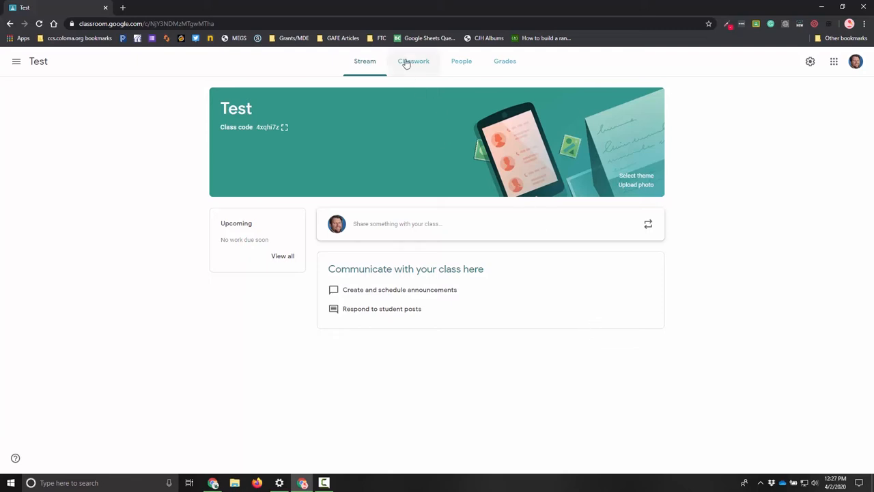
{"action": "mouse_move", "coordinate": [461, 61]}
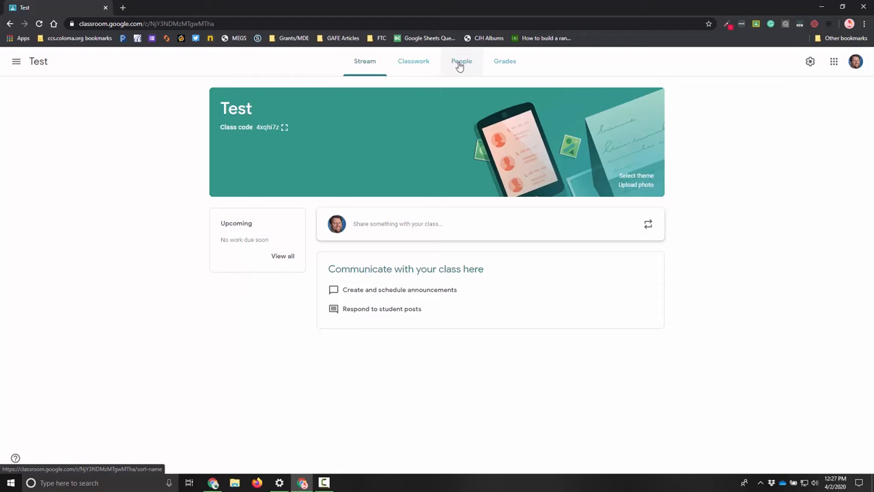
{"action": "left_click", "coordinate": [461, 60]}
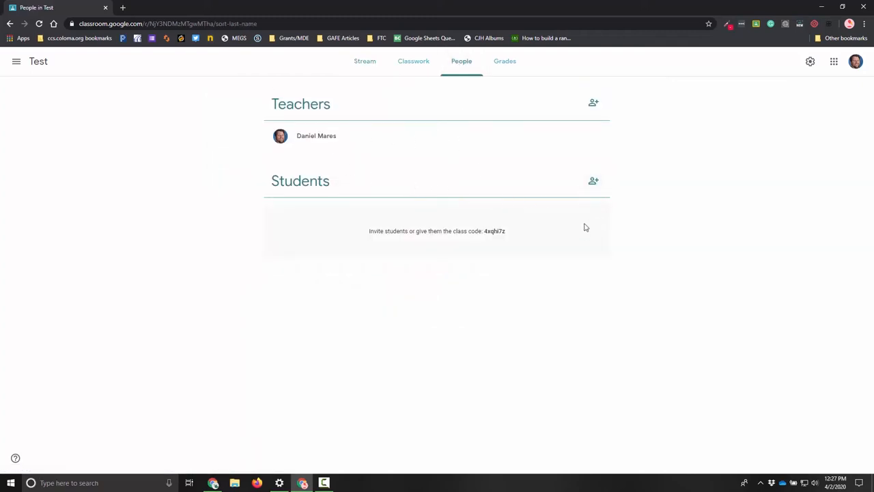
{"action": "mouse_move", "coordinate": [509, 226]}
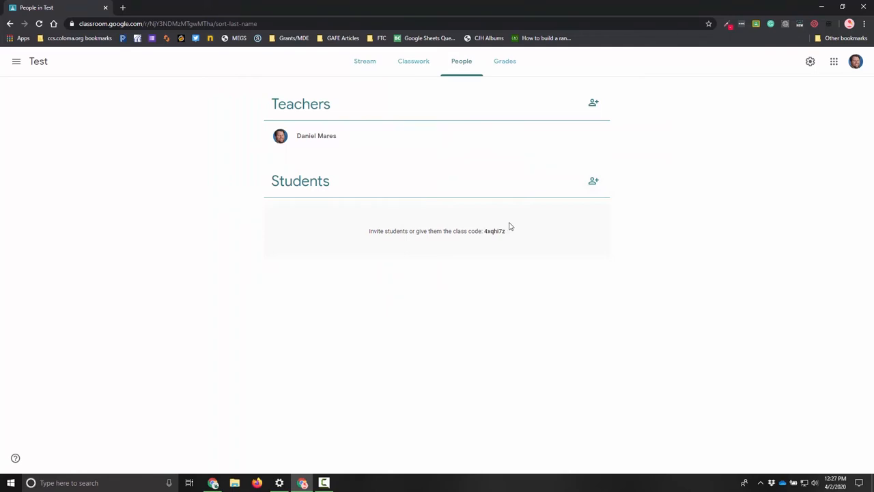
{"action": "mouse_move", "coordinate": [583, 135]}
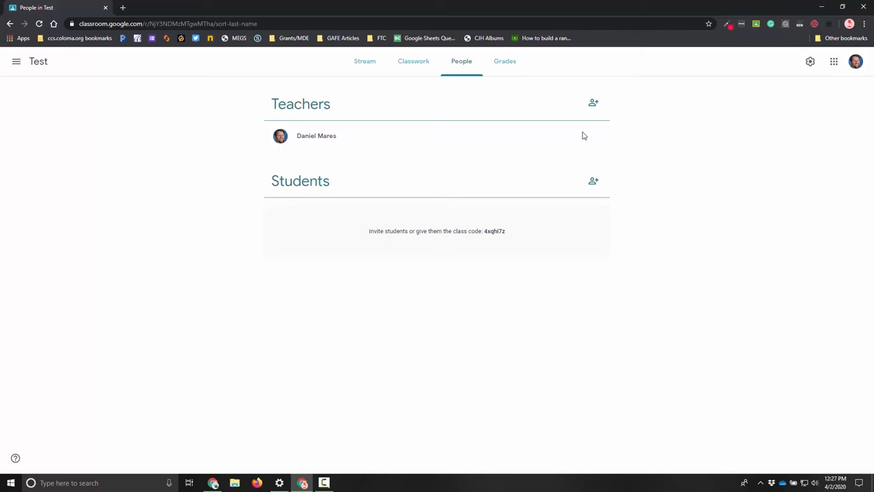
{"action": "mouse_move", "coordinate": [532, 196]}
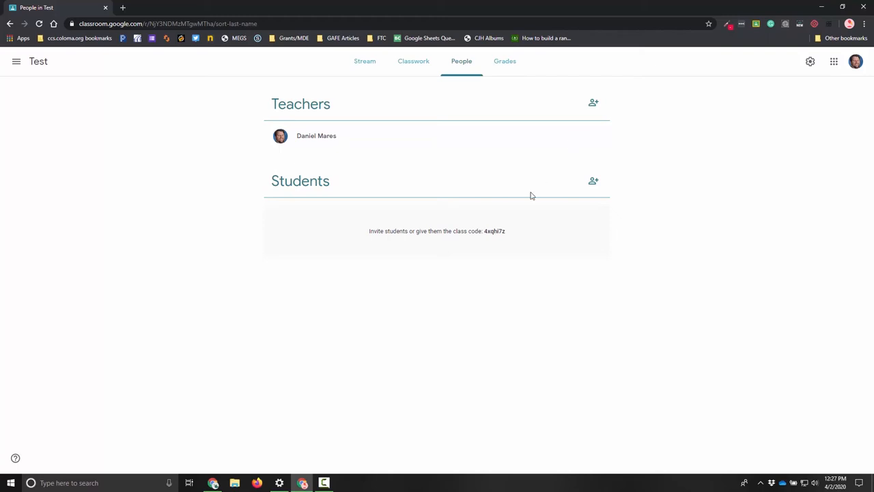
- Select the Test class code on the People page
{"action": "double_click", "coordinate": [494, 231]}
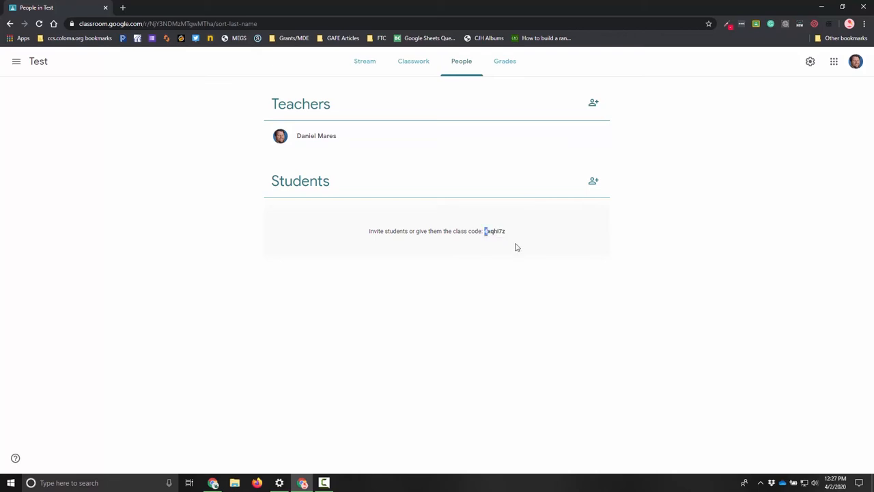
{"action": "mouse_move", "coordinate": [511, 241]}
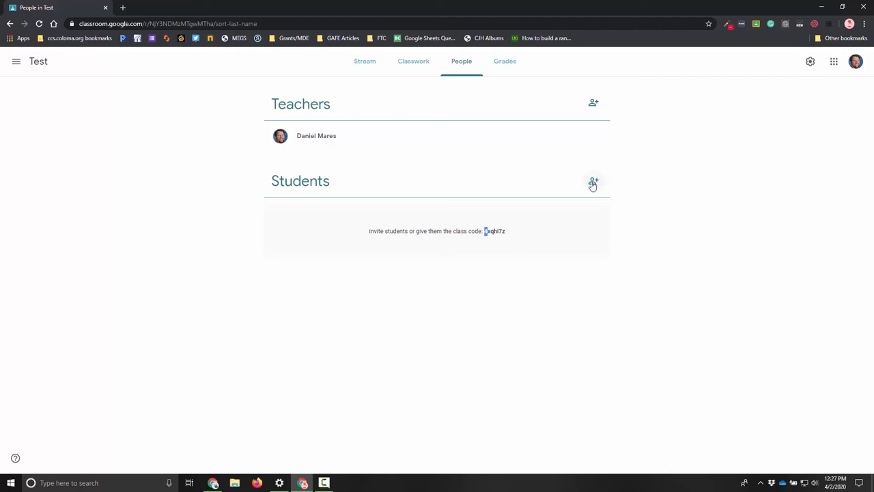
- Invite the student found by searching 'tonya' to the Test class
{"action": "left_click", "coordinate": [592, 181]}
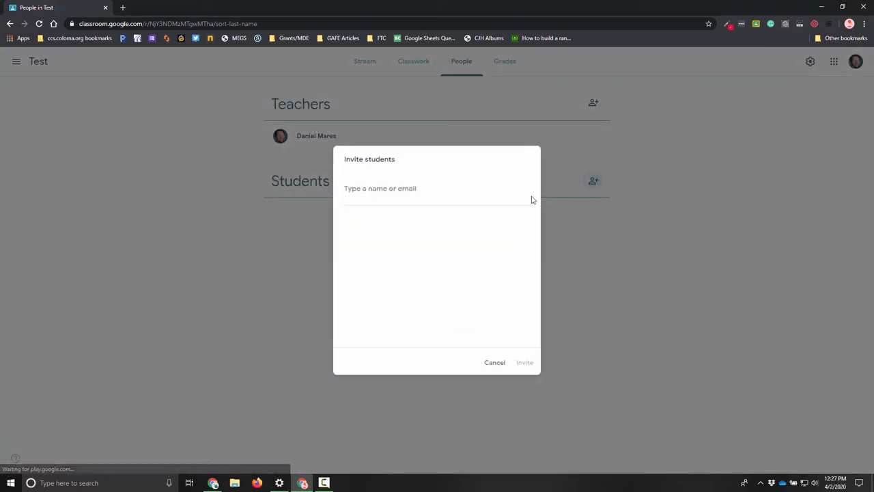
{"action": "left_click", "coordinate": [393, 189]}
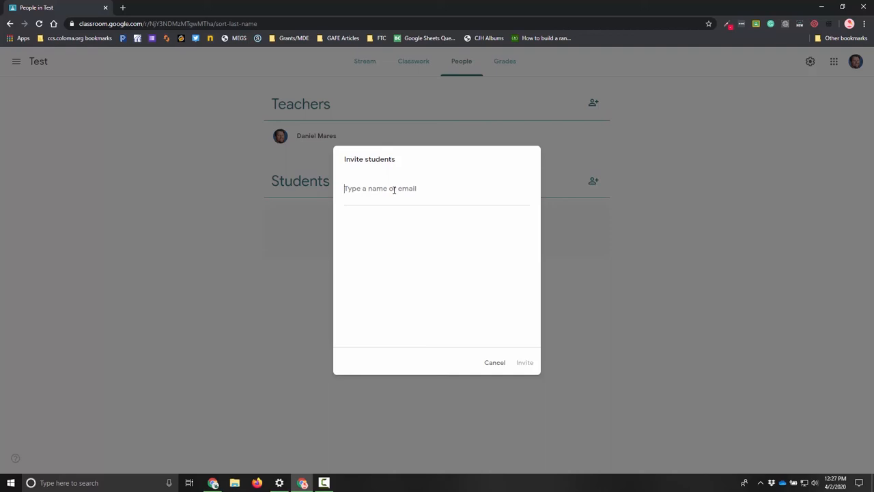
{"action": "type", "text": "tonya"}
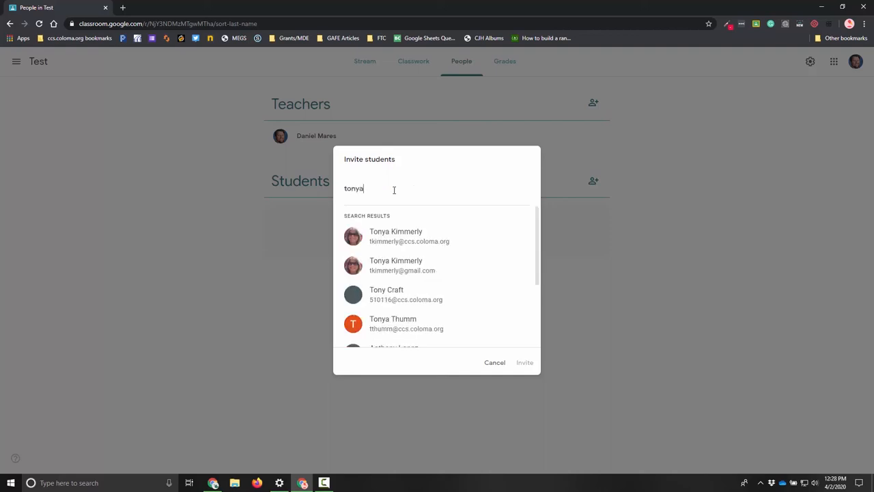
{"action": "left_click", "coordinate": [396, 235]}
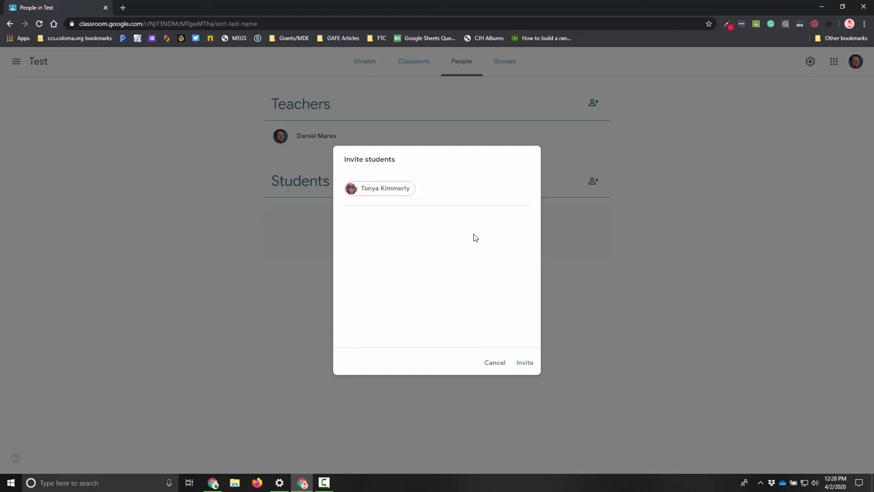
{"action": "left_click", "coordinate": [450, 189]}
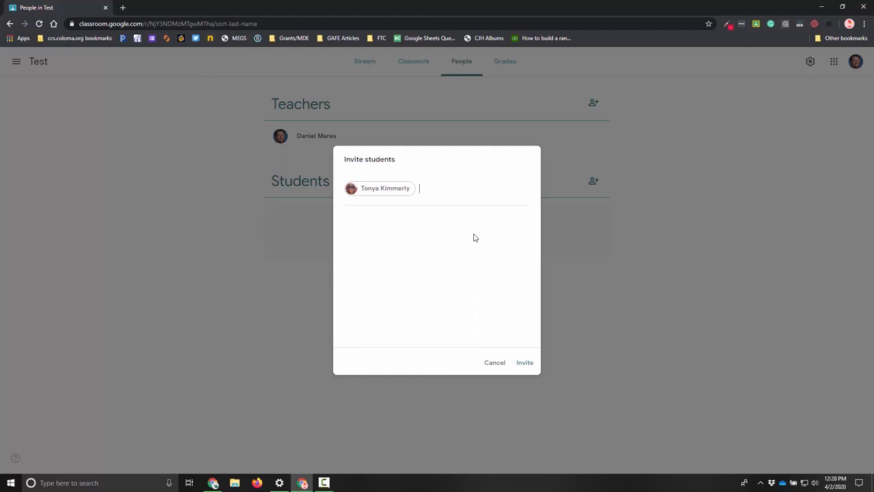